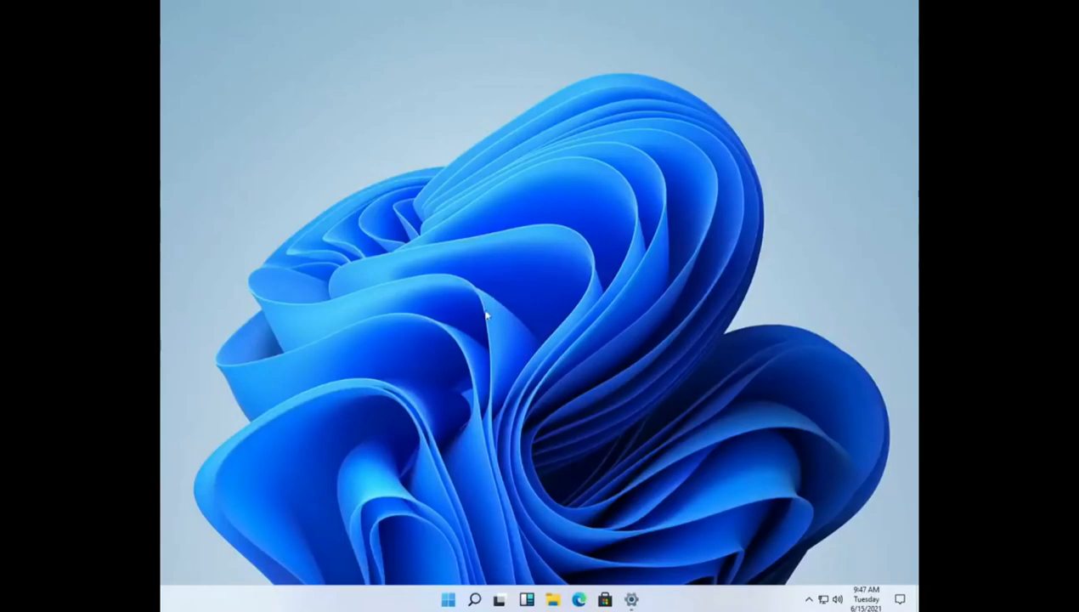
Step: Open the centered Start menu with its pinned apps and recommended files
left_click(447, 599)
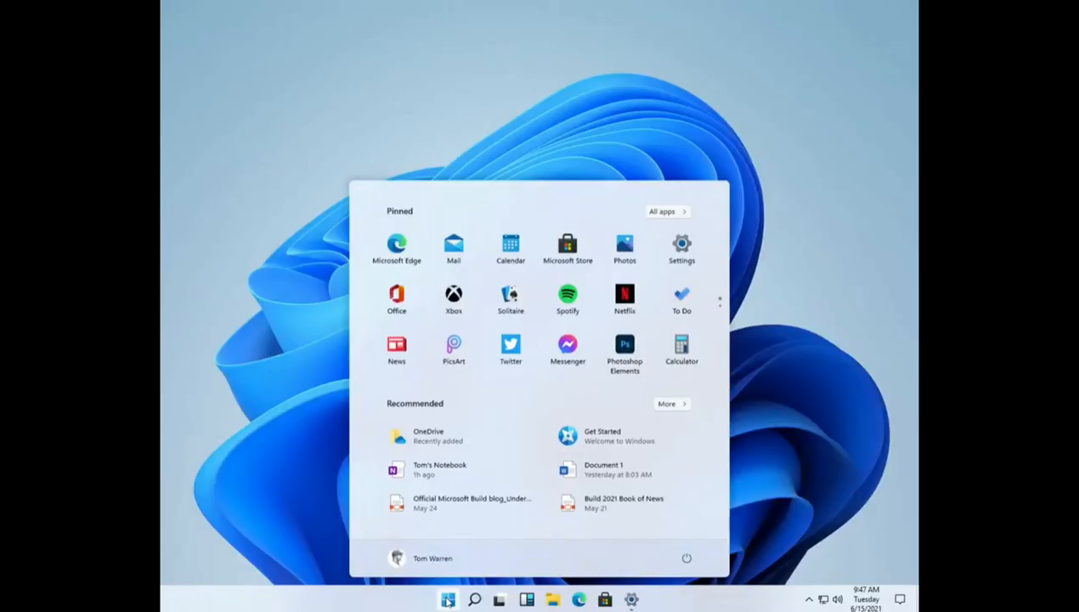
left_click(448, 599)
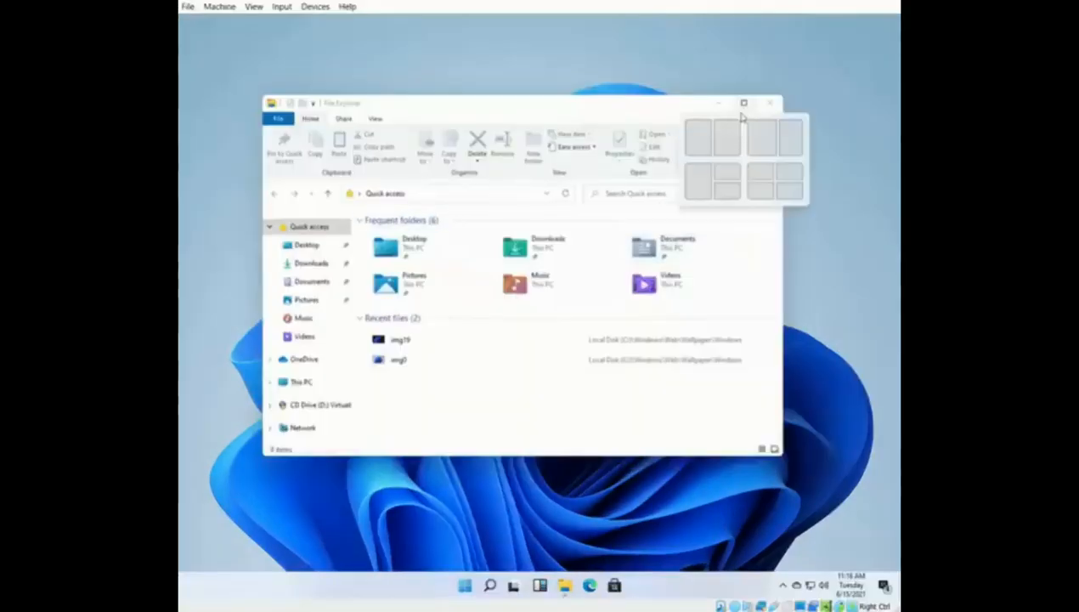
Step: Drag the File Explorer Quick access window toward the top of the screen to show snap layouts
left_click_drag(509, 103, 722, 22)
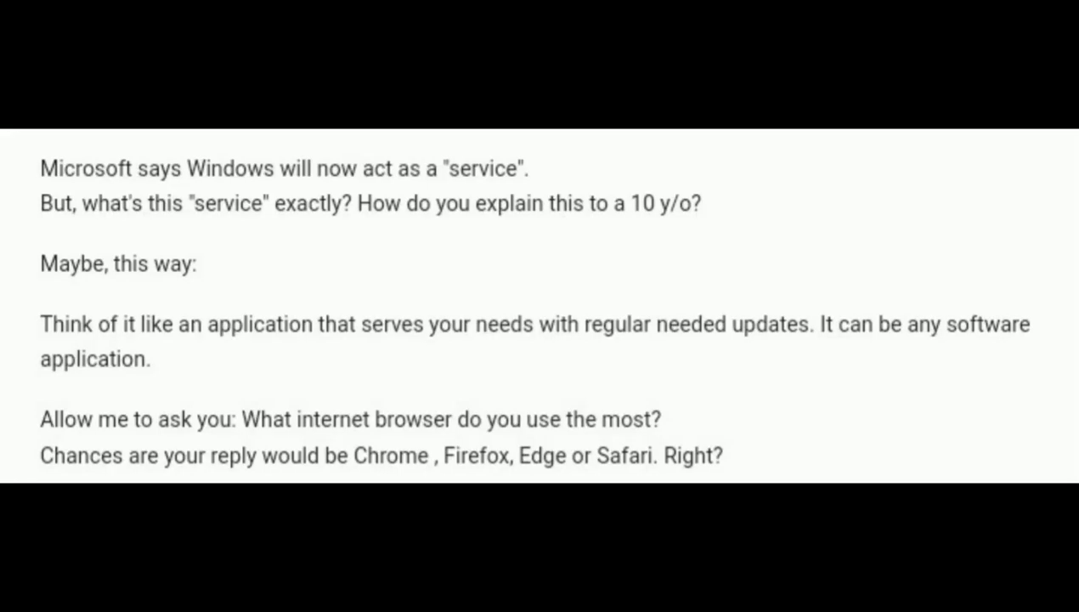
scroll("down", 3)
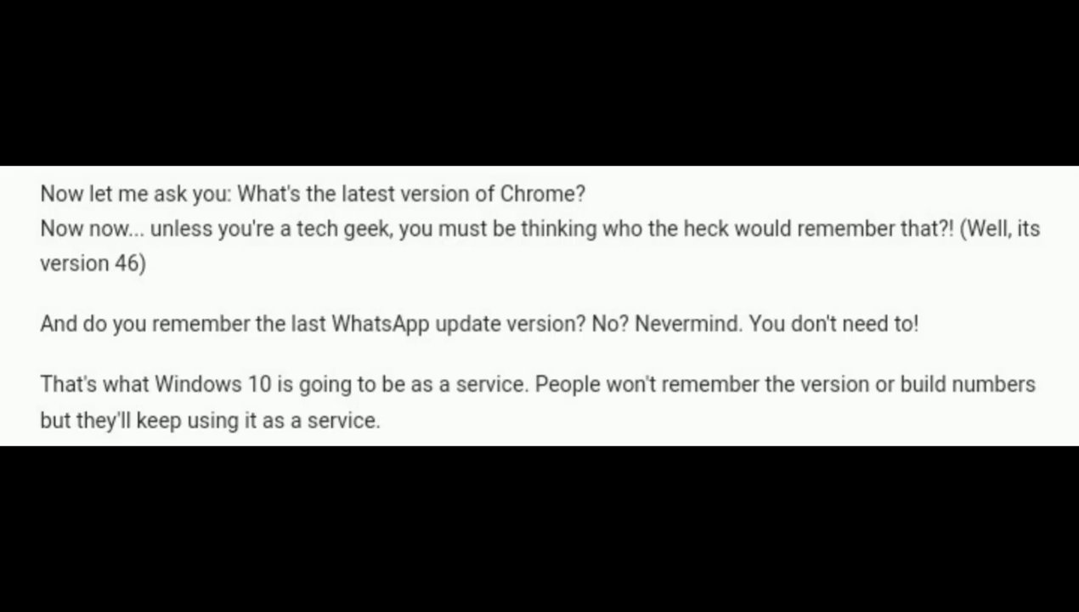
scroll("down", 3)
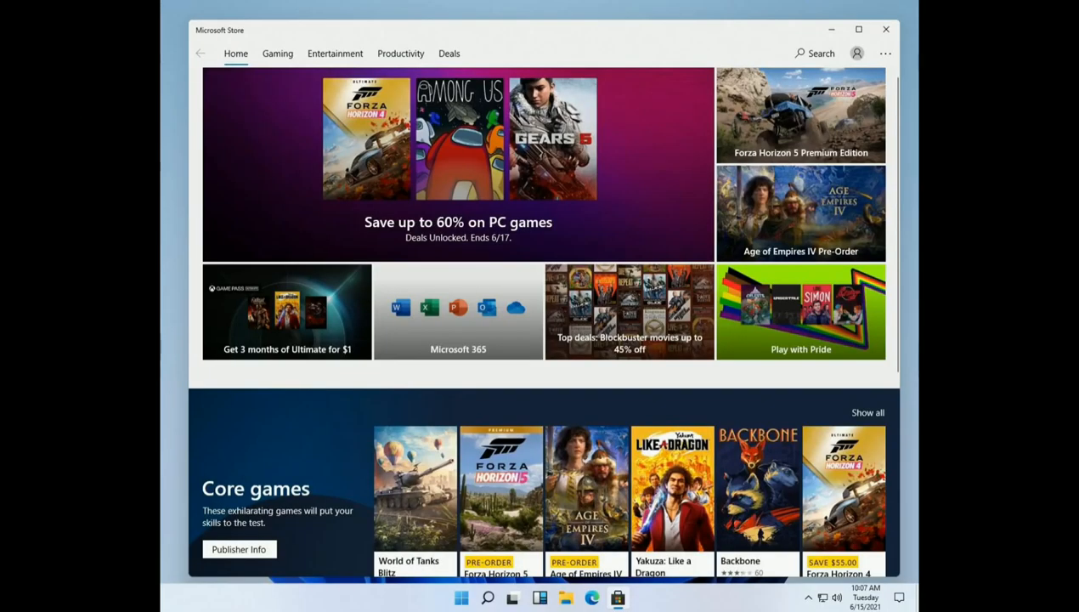
Step: Open the widgets panel with weather, stock watchlist, sports scores and top news
left_click(526, 597)
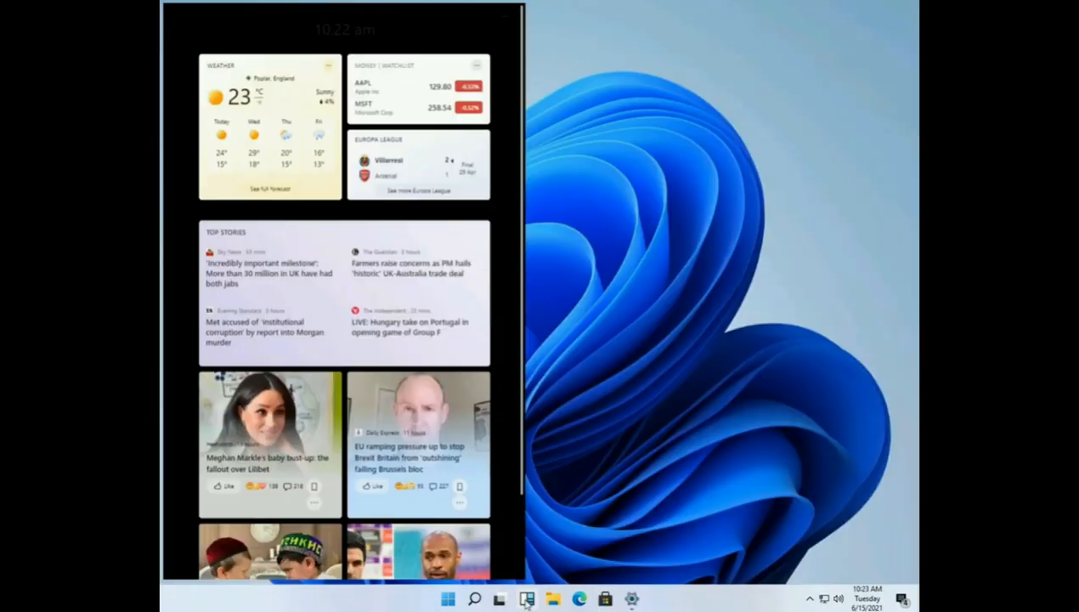